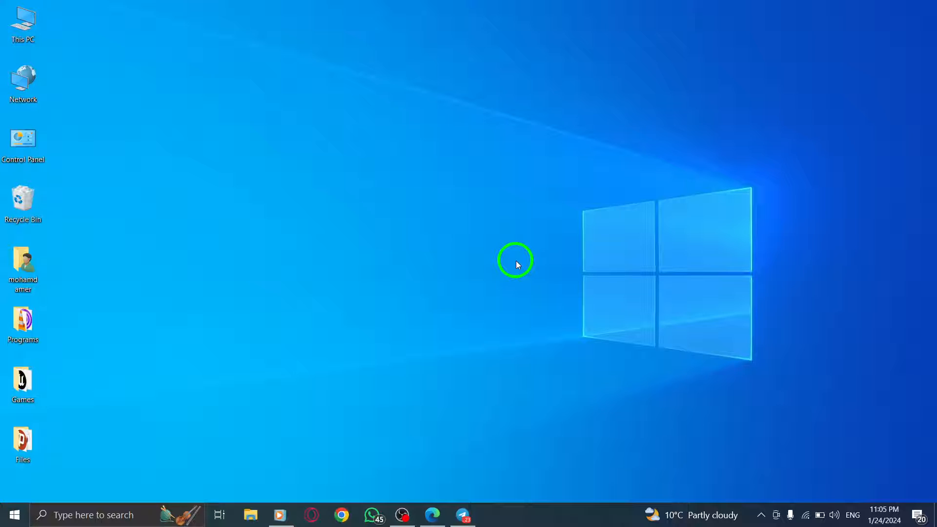
mouse_move(510, 325)
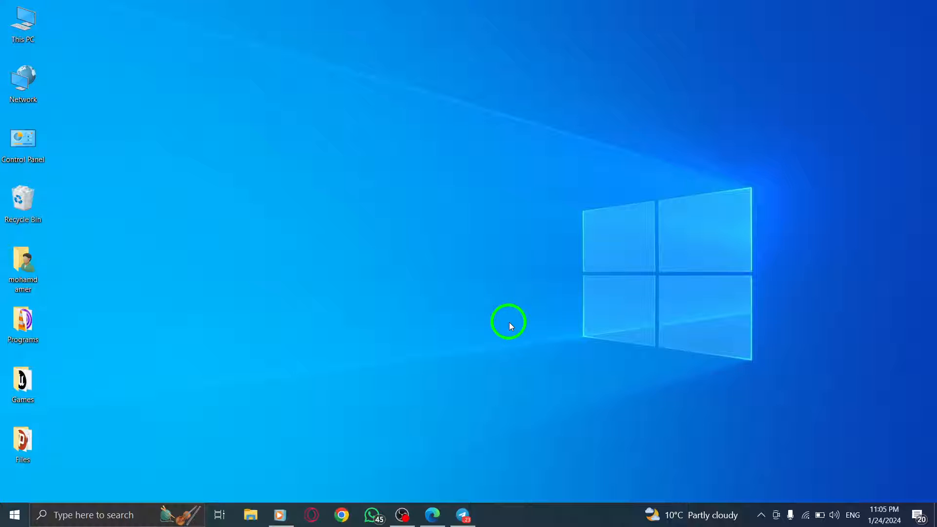
Bring Telegram up from the taskbar and scroll the chat list to the most recent chats
click(468, 514)
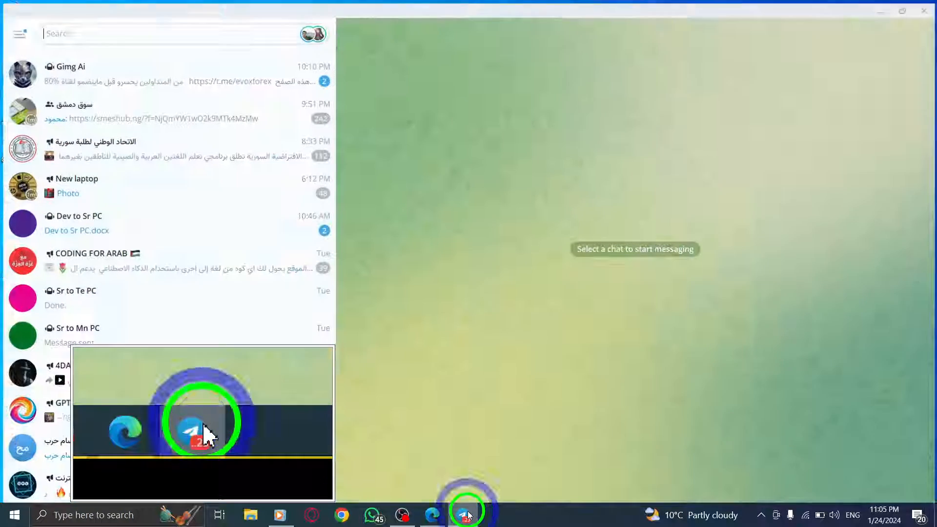
click(468, 515)
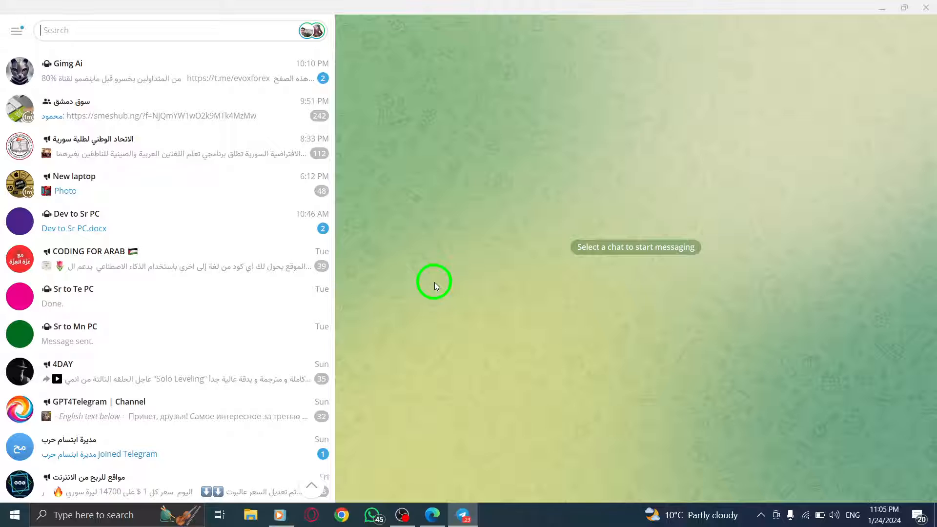
mouse_move(156, 370)
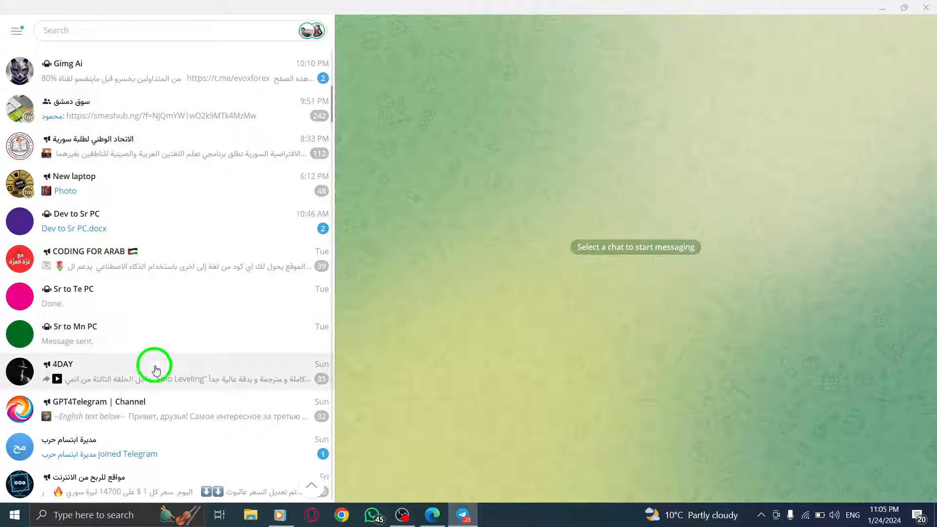
scroll(down, 3)
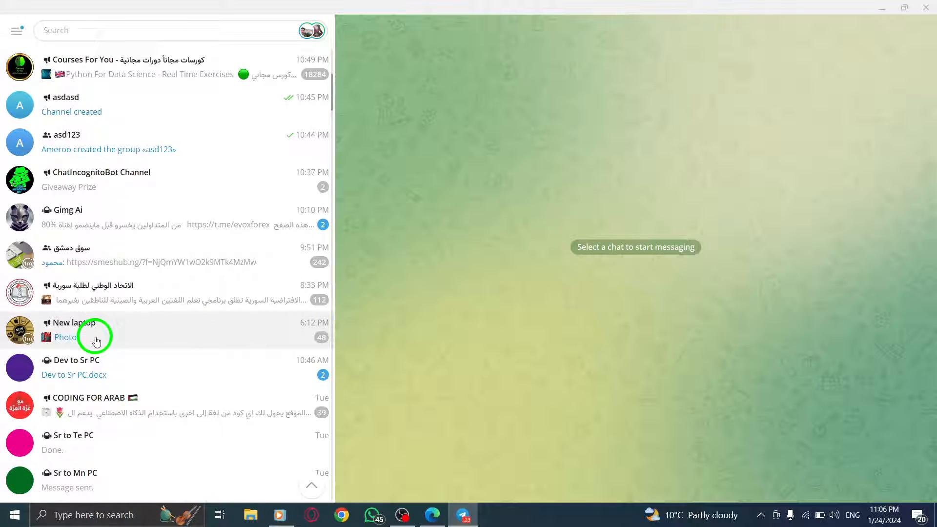
Open the My New Number chat and bring up its call window
click(90, 102)
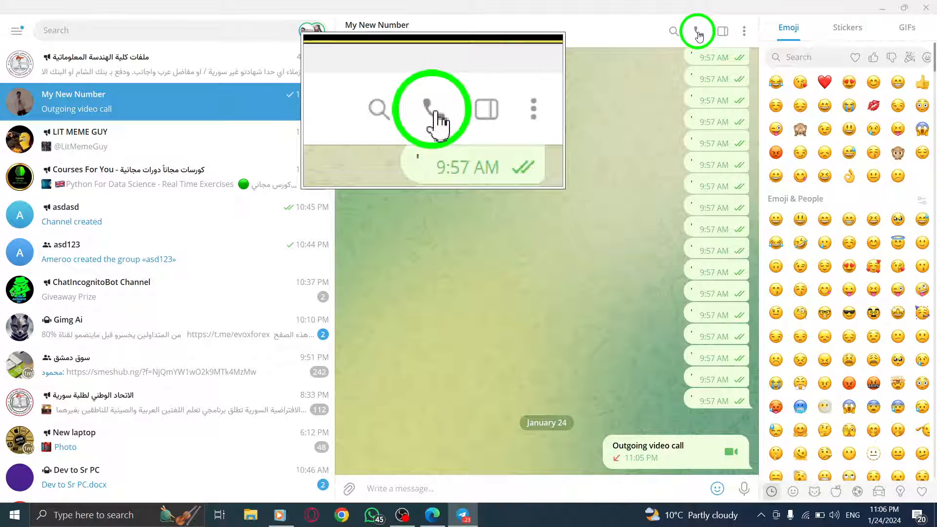
click(698, 31)
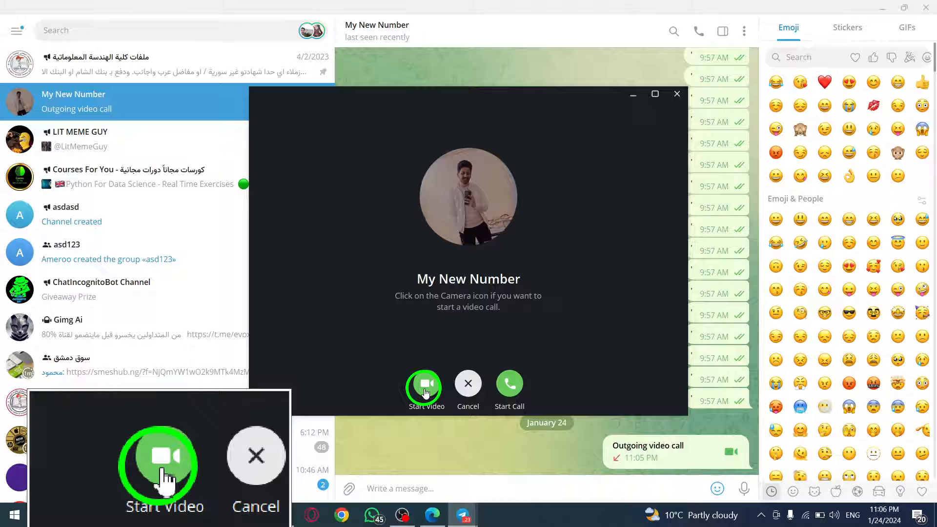
Start a video call to My New Number, stop the camera, and close the busy call
click(424, 383)
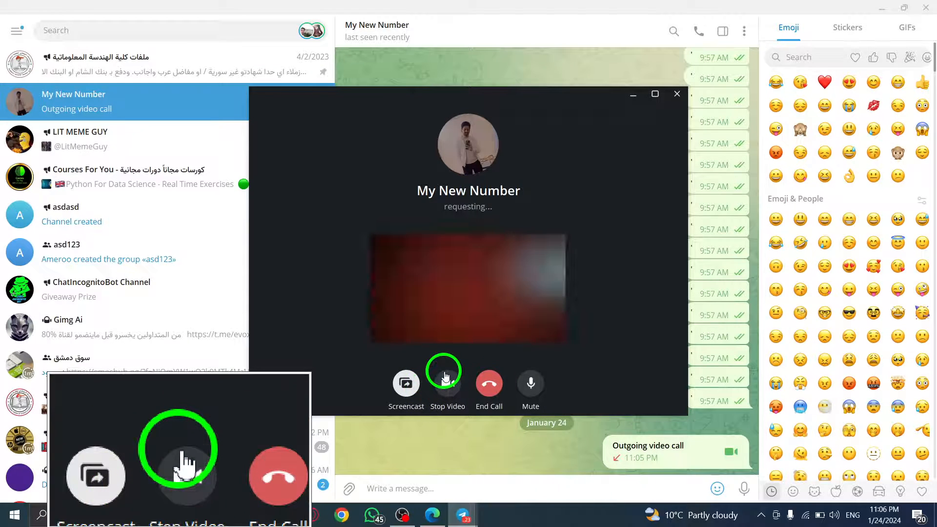
click(488, 381)
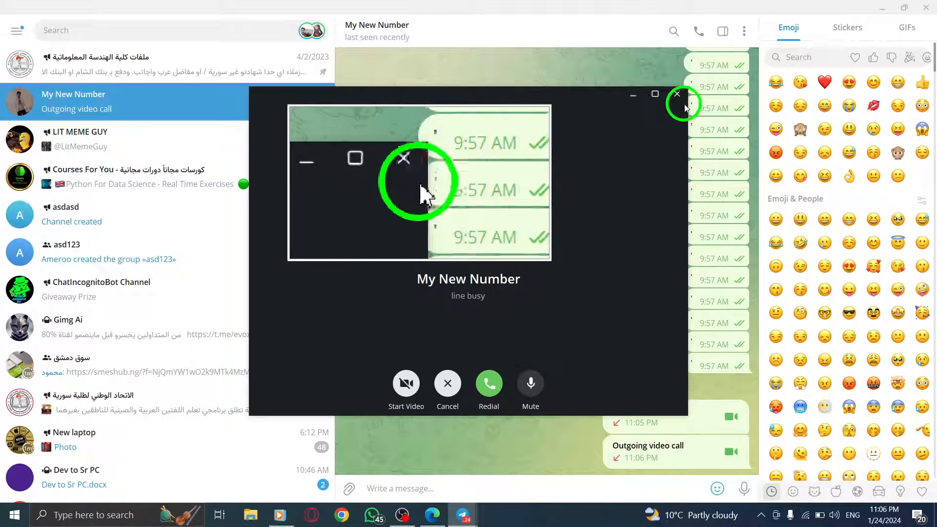
click(676, 94)
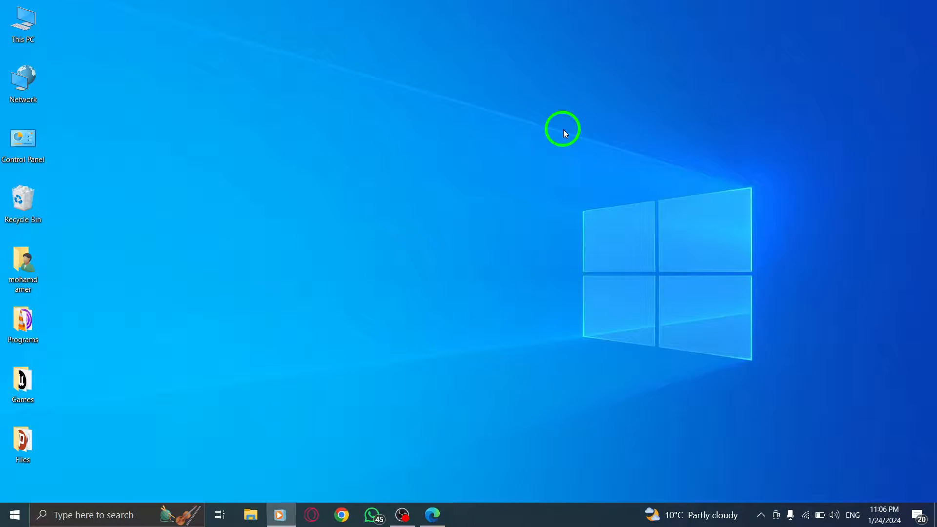
mouse_move(577, 165)
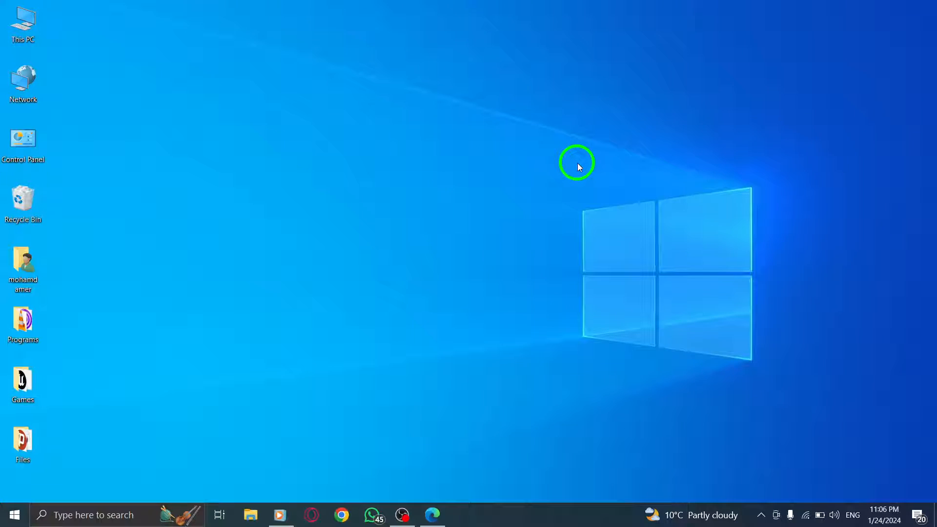